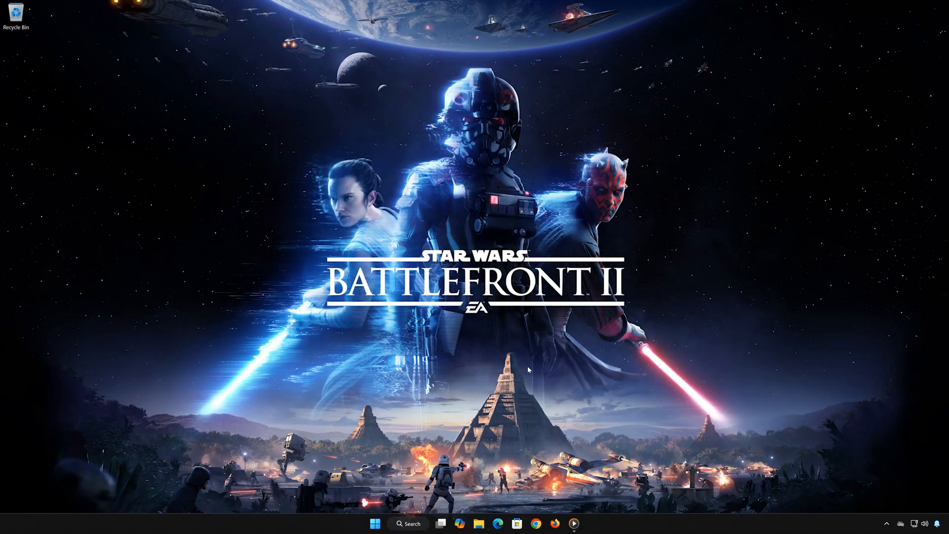
Search the Start menu for 'device Manager'
{"action": "left_click", "coordinate": [375, 524]}
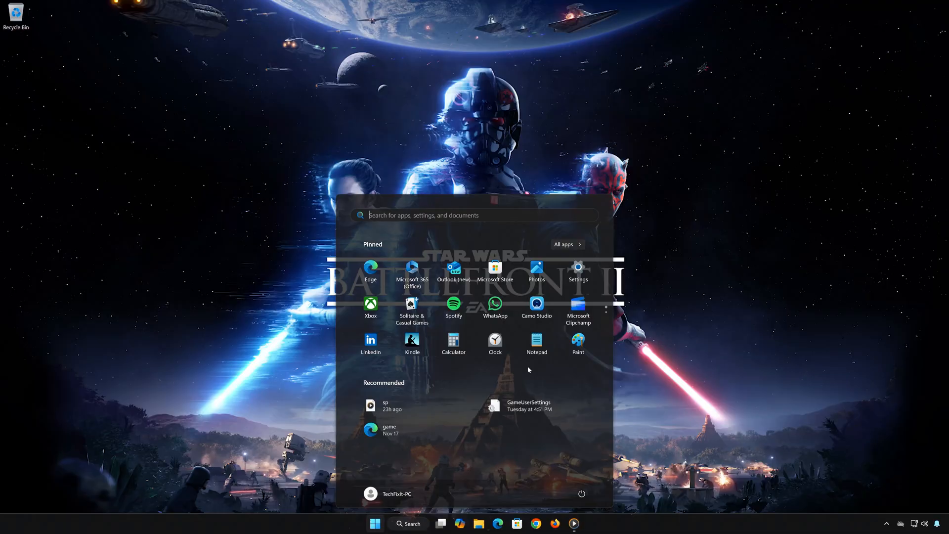
{"action": "type", "text": "device Manager"}
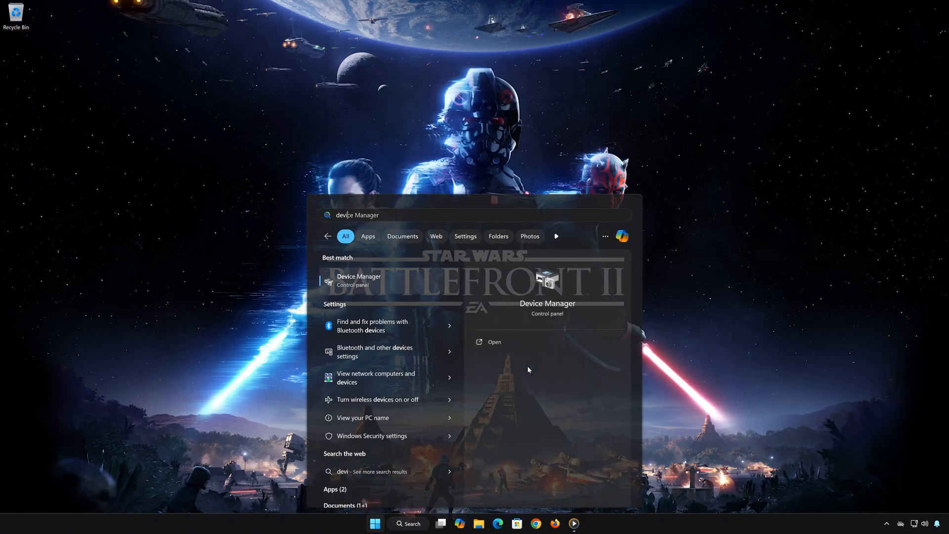
Launch Device Manager, expand Display adapters, and bring up VMware SVGA 3D's context menu
{"action": "left_click", "coordinate": [494, 342]}
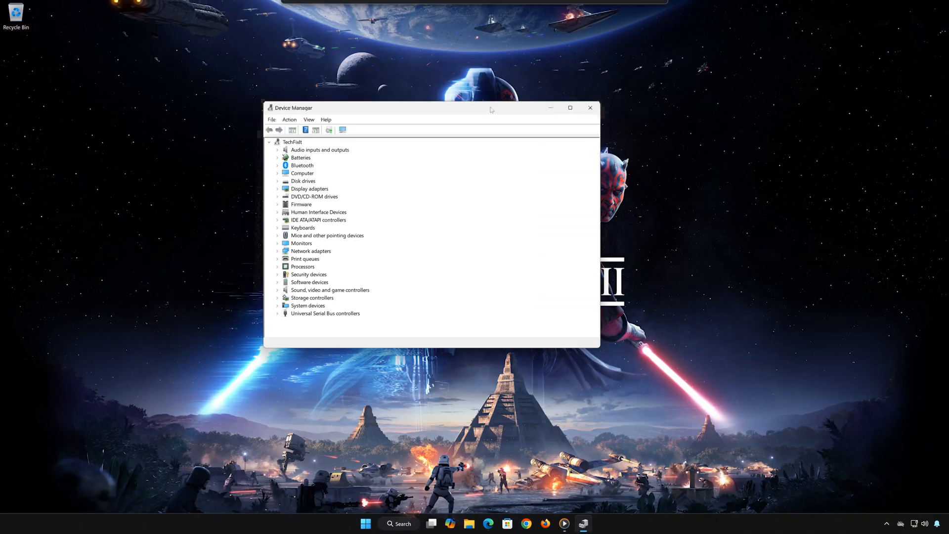
{"action": "left_click", "coordinate": [569, 108]}
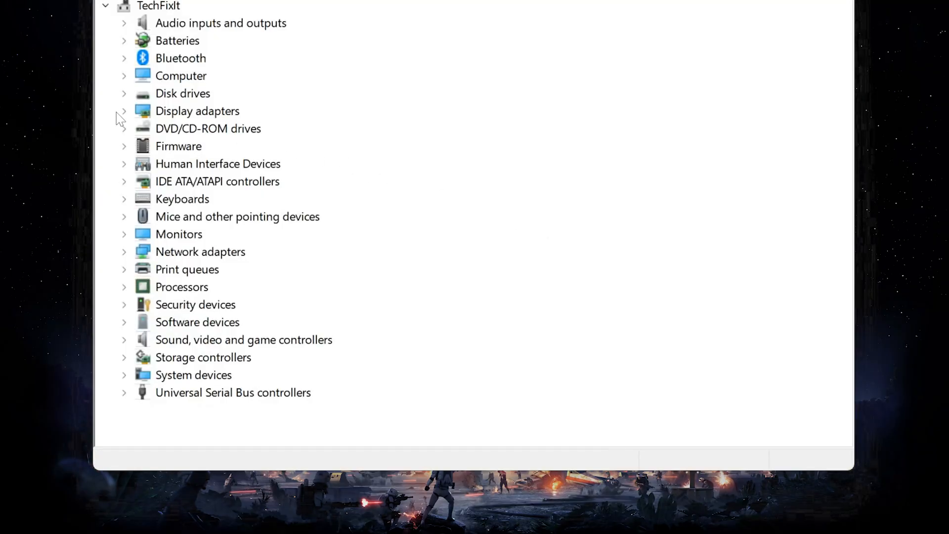
{"action": "left_click", "coordinate": [123, 111]}
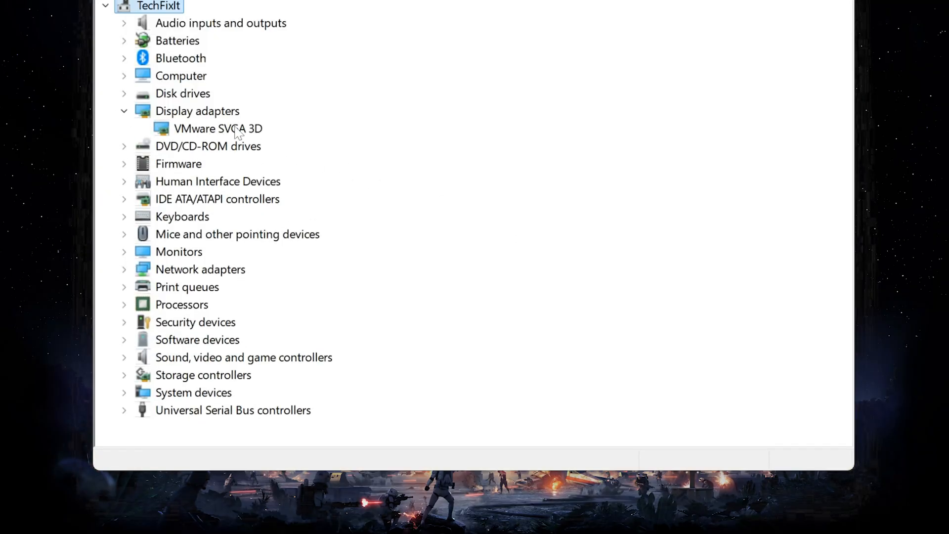
{"action": "right_click", "coordinate": [216, 128]}
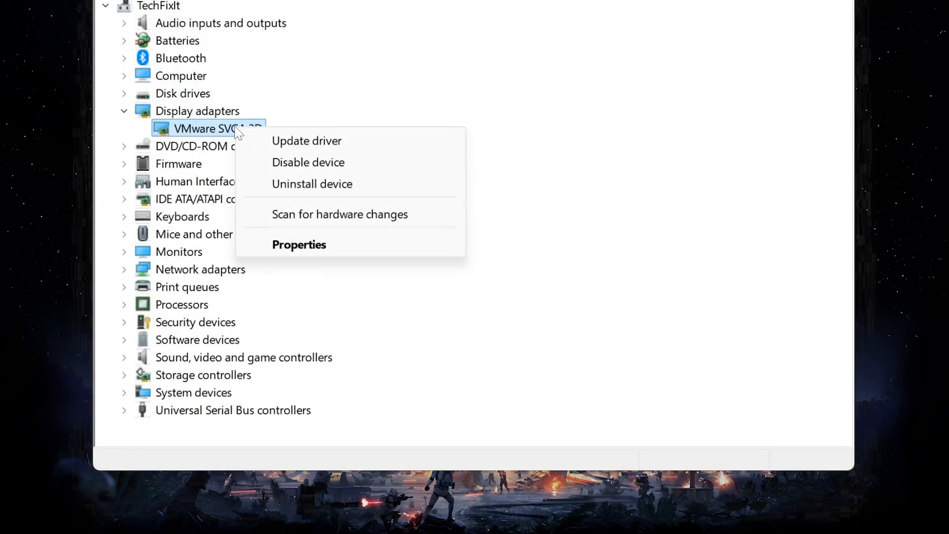
Show VMware SVGA 3D's driver details (version 9.17.7.2, dated 8/28/2023)
{"action": "left_click", "coordinate": [299, 243]}
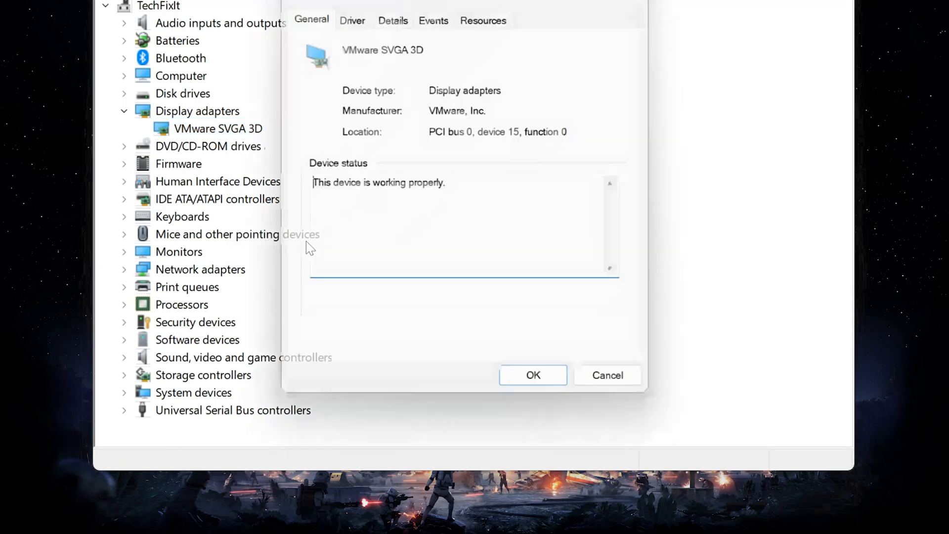
{"action": "left_click", "coordinate": [353, 19]}
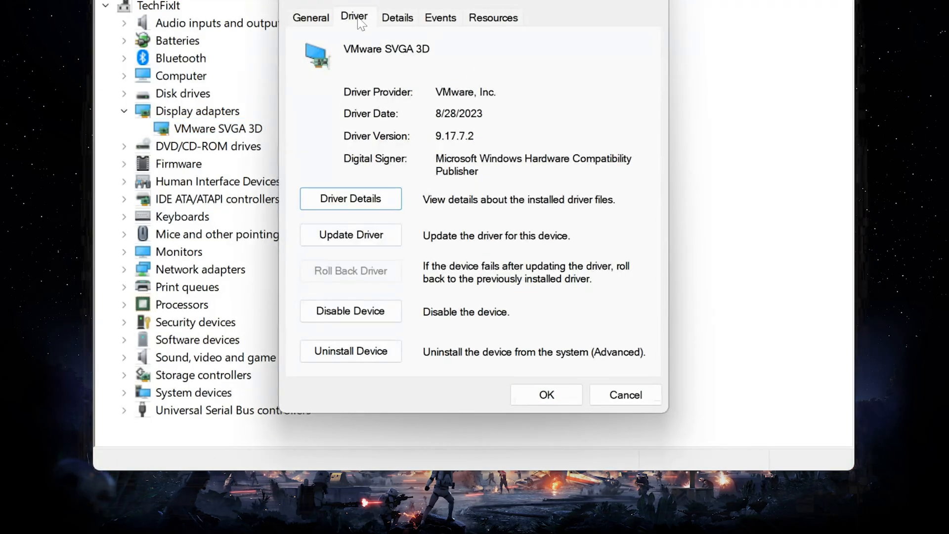
{"action": "mouse_move", "coordinate": [366, 271]}
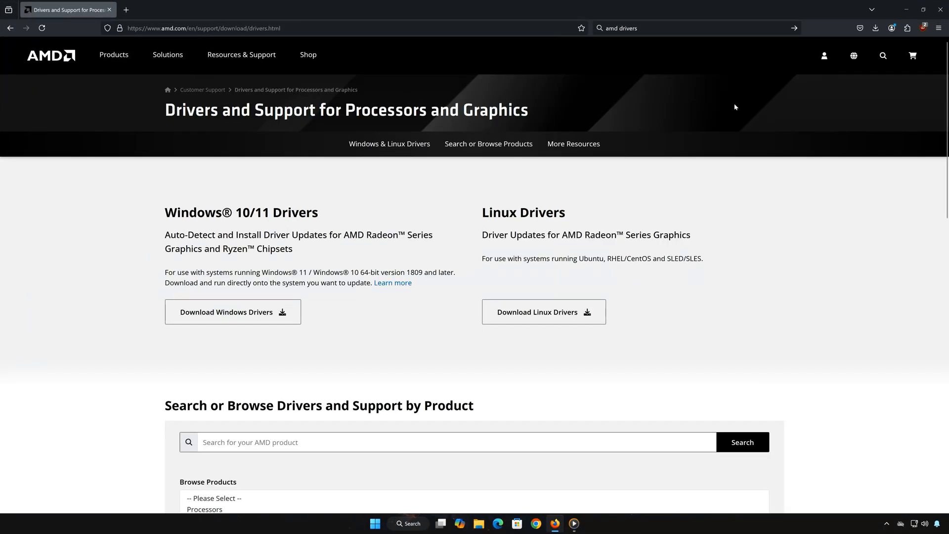
{"action": "mouse_move", "coordinate": [716, 108]}
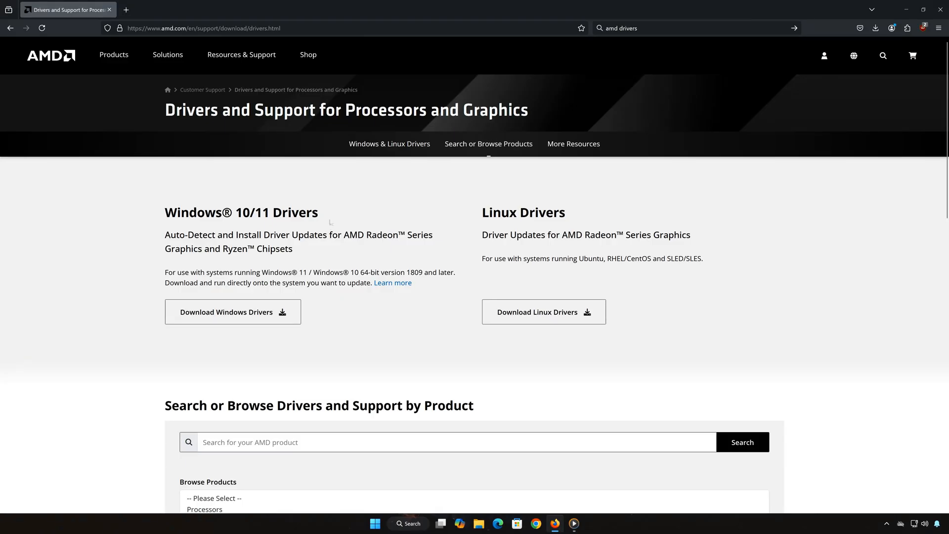
Submit AMD Radeon RX 7600 on AMD's site and launch the downloaded installer
{"action": "scroll", "scroll_direction": "down", "scroll_amount": 3}
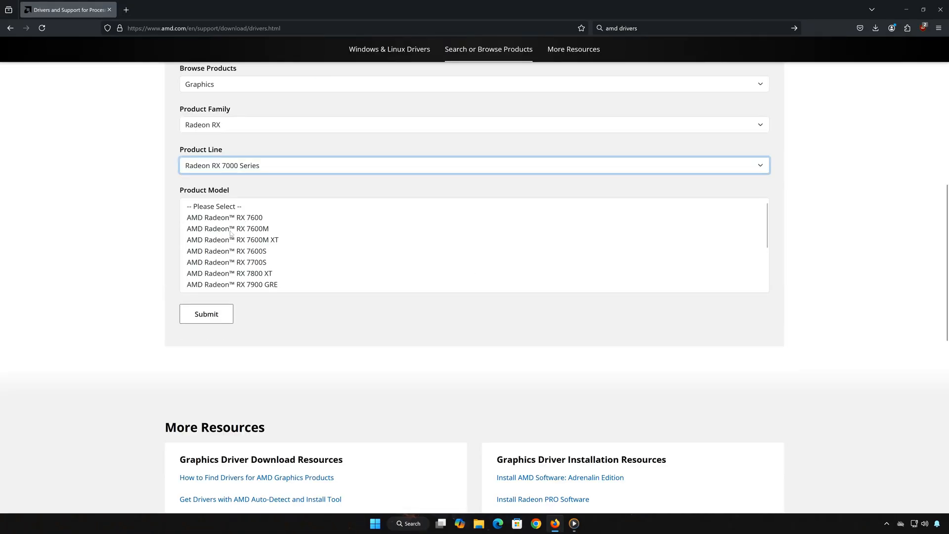
{"action": "left_click", "coordinate": [224, 217]}
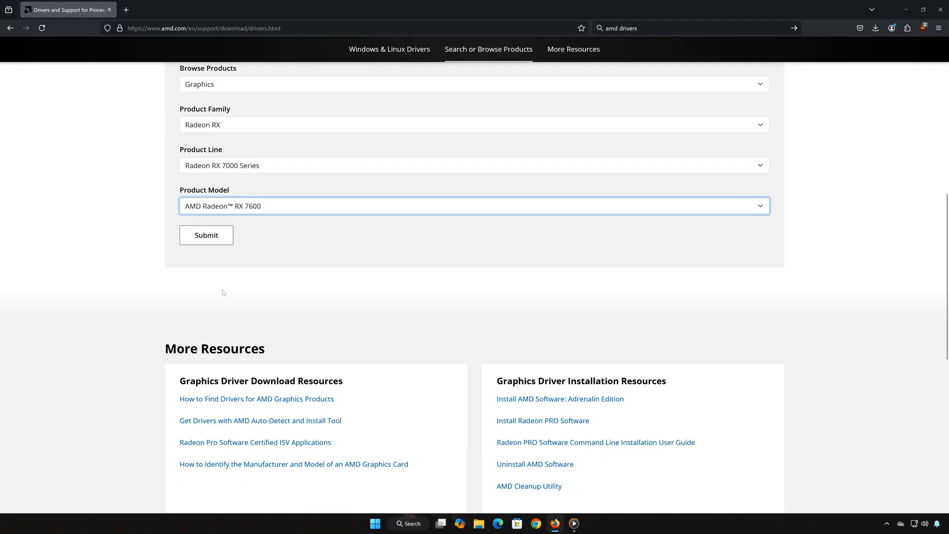
{"action": "left_click", "coordinate": [205, 235]}
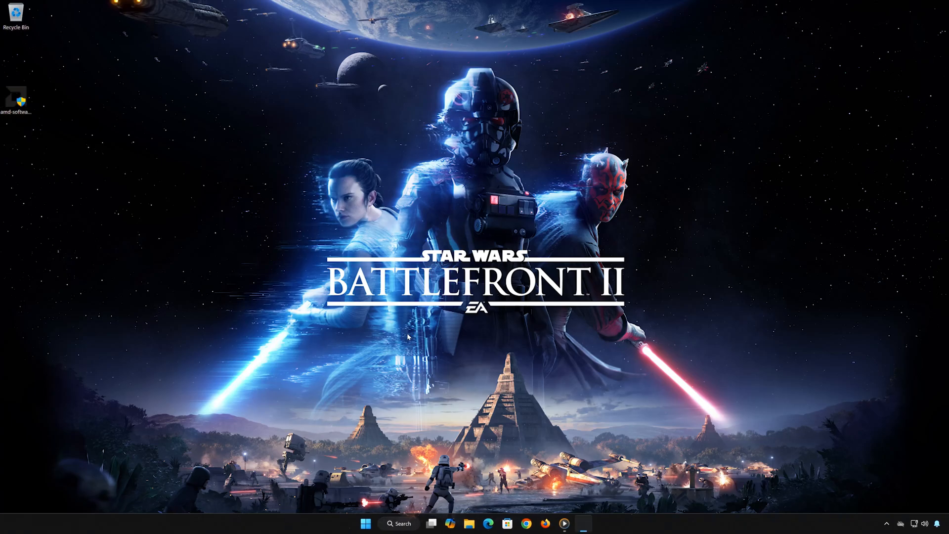
{"action": "double_click", "coordinate": [16, 98]}
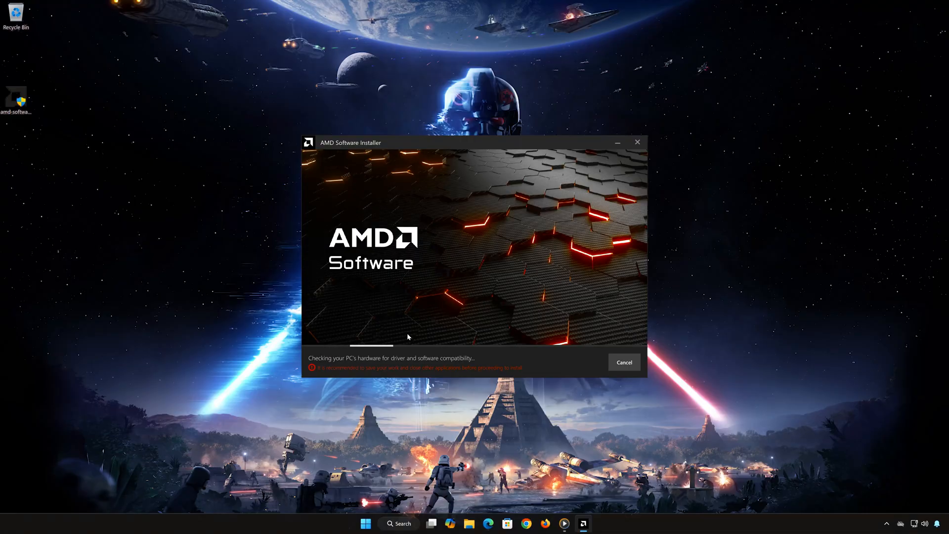